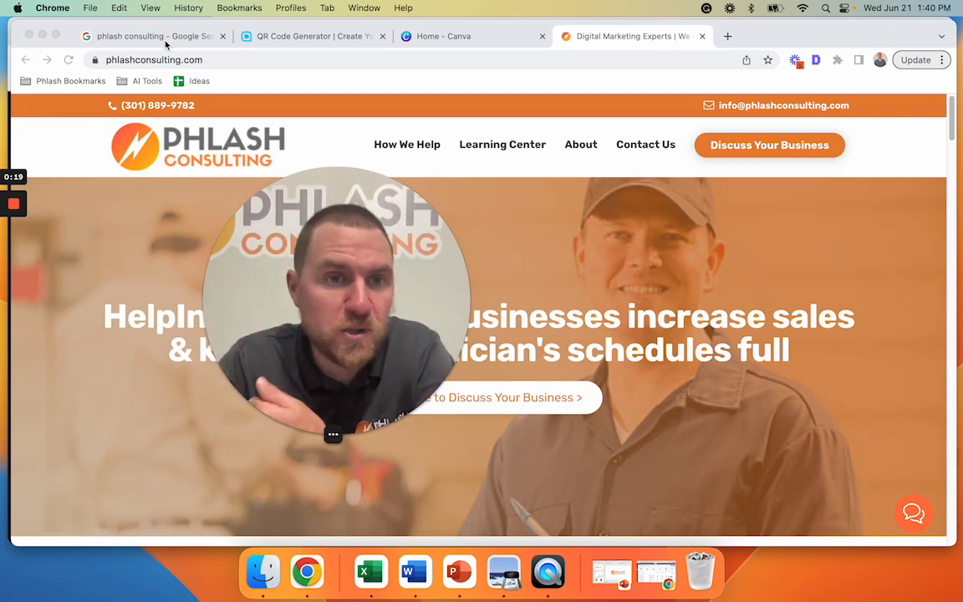
- Switch to the 'phlash consulting' Google Search tab showing the business profile panel
left_click(151, 36)
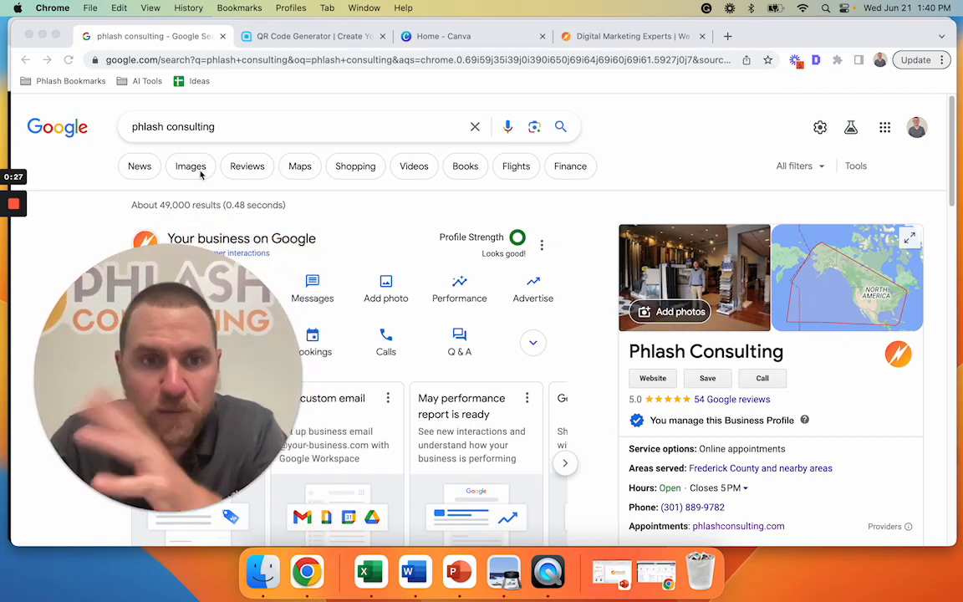
- Open google.com/business in a new tab, with 'Electricians near me' entered
left_click(808, 36)
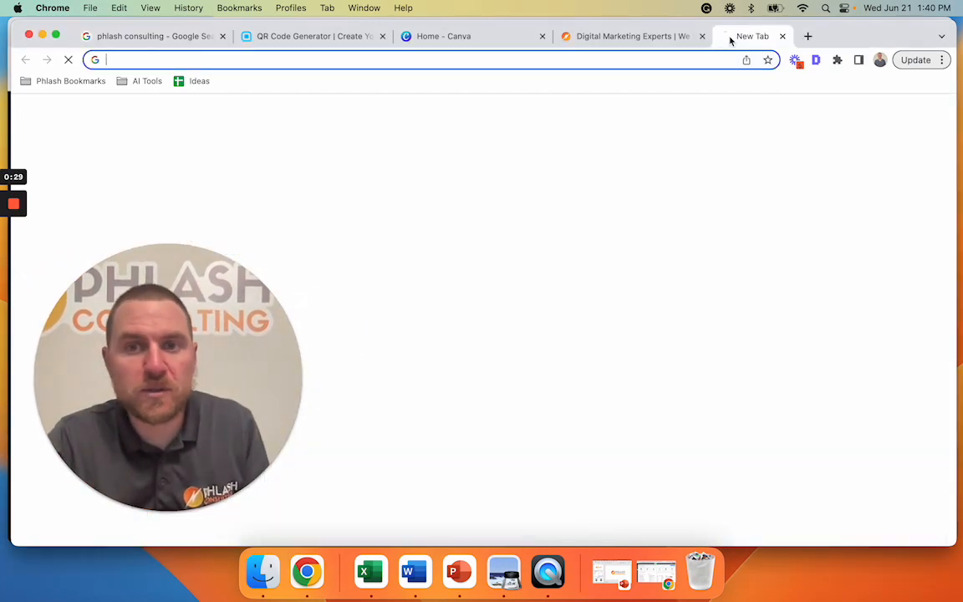
type("google.com/business/")
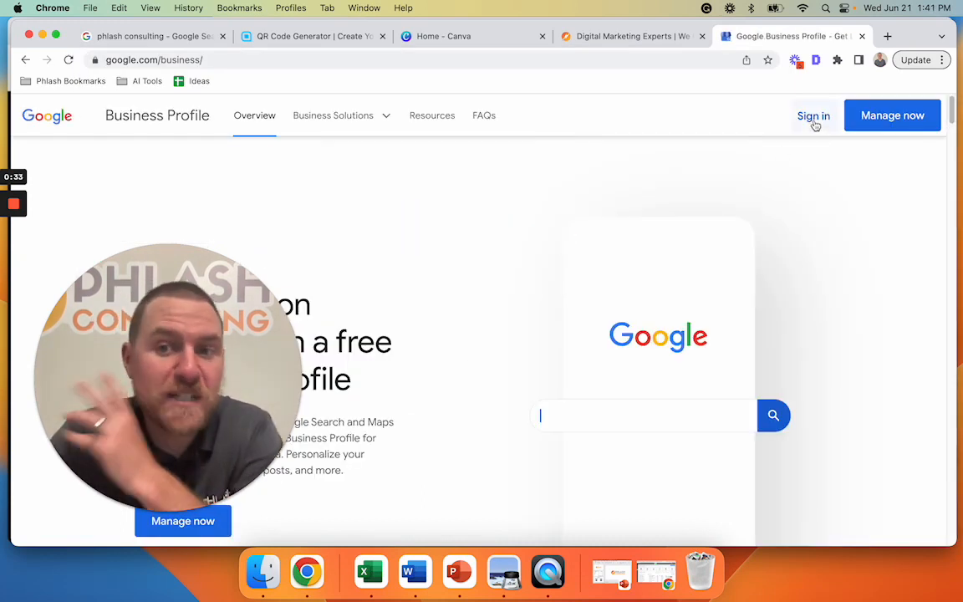
type("Electricians near me")
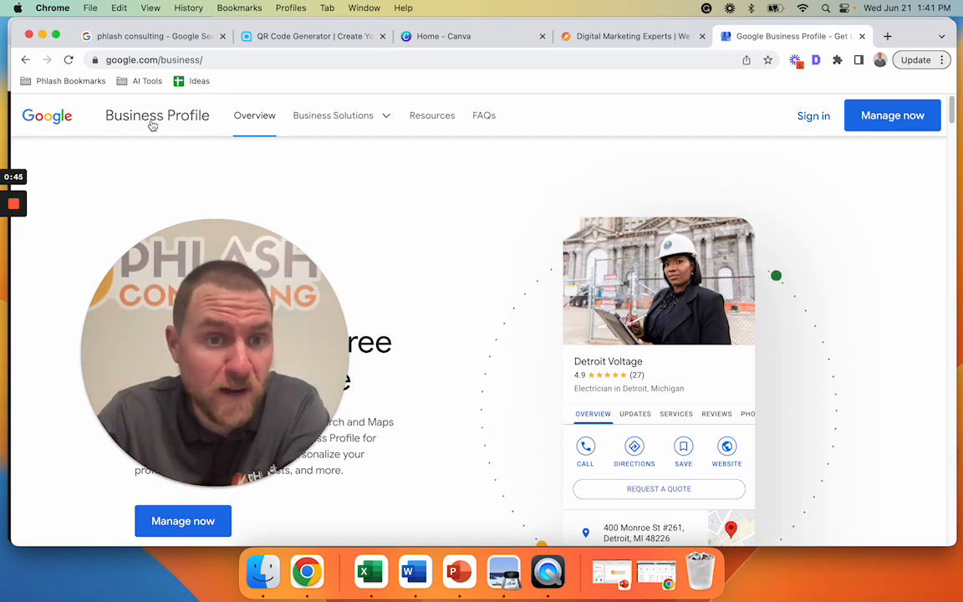
mouse_move(892, 116)
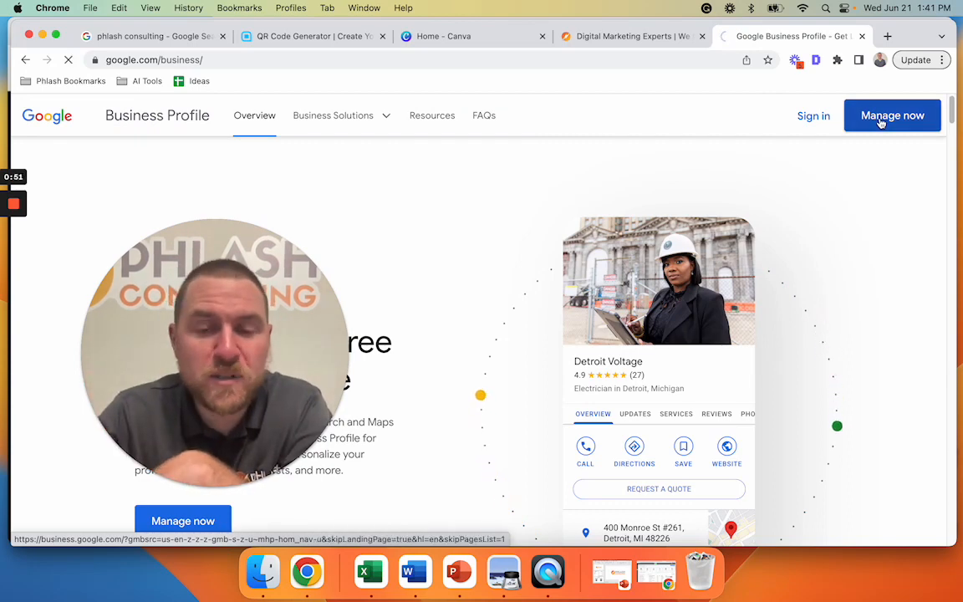
- Go to Business Profile Manager and choose Add business > Add single business
left_click(893, 116)
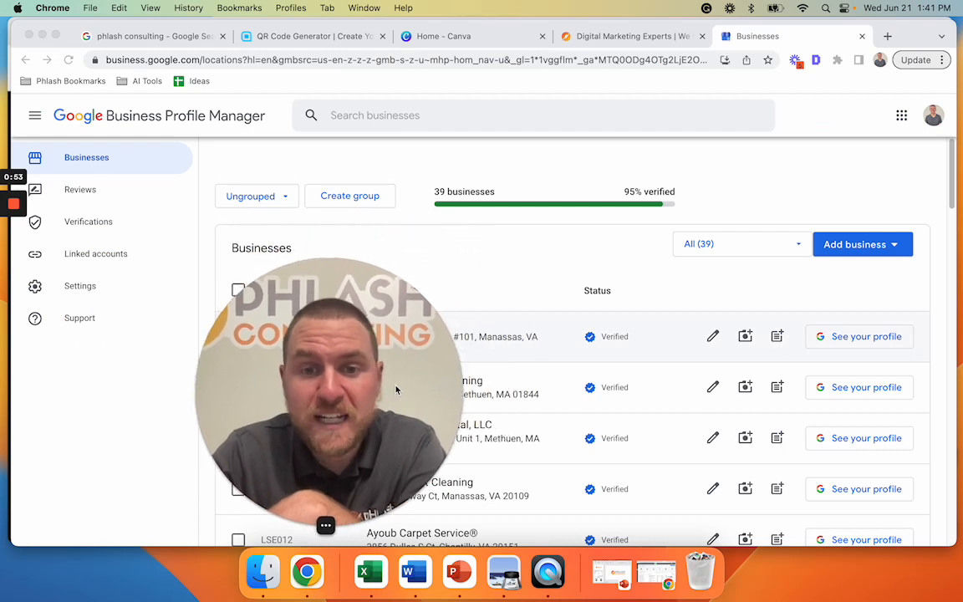
left_click(862, 244)
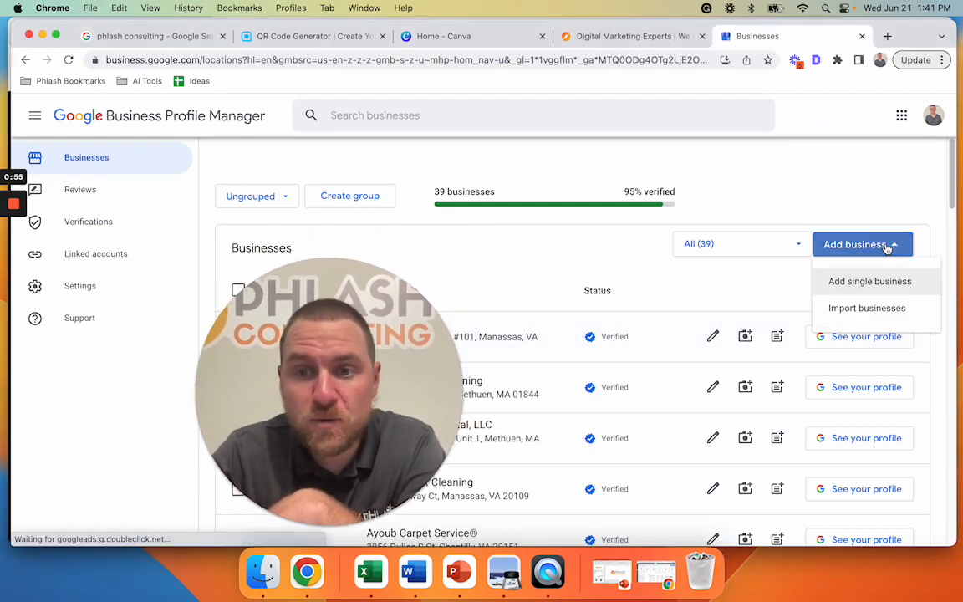
left_click(869, 281)
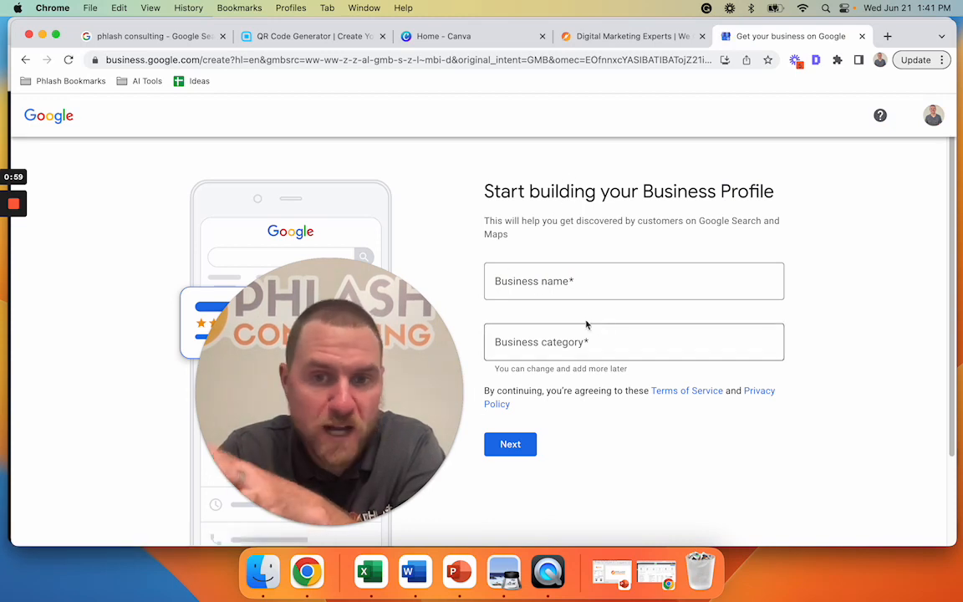
mouse_move(542, 306)
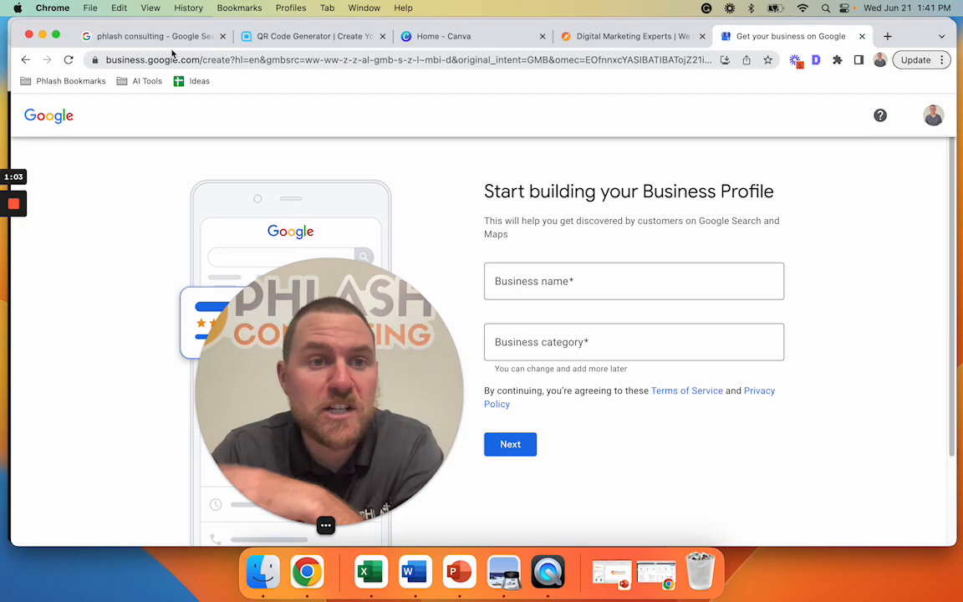
- Copy Phlash Consulting's review link via Read reviews > Get more reviews
left_click(151, 36)
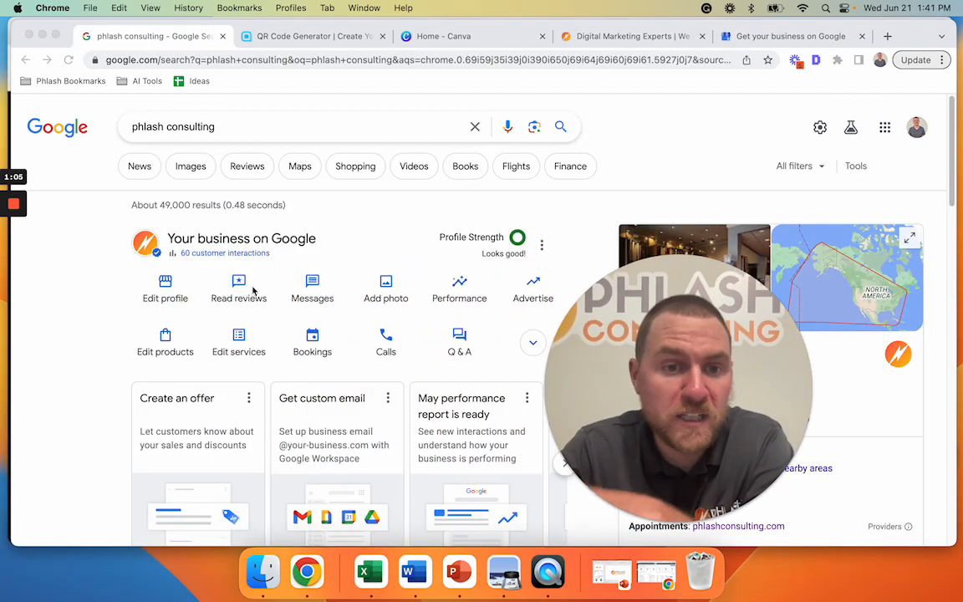
left_click(238, 288)
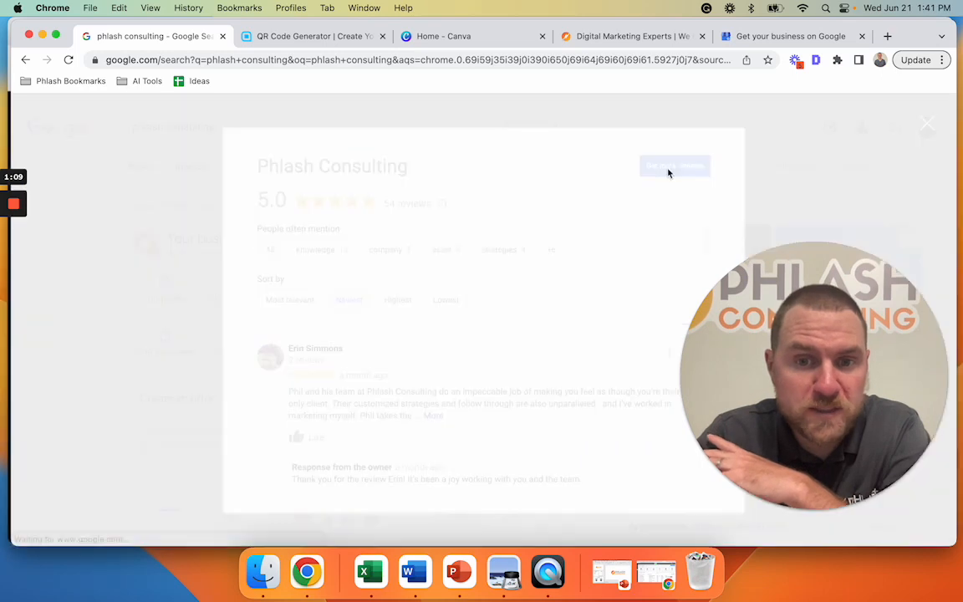
left_click(675, 165)
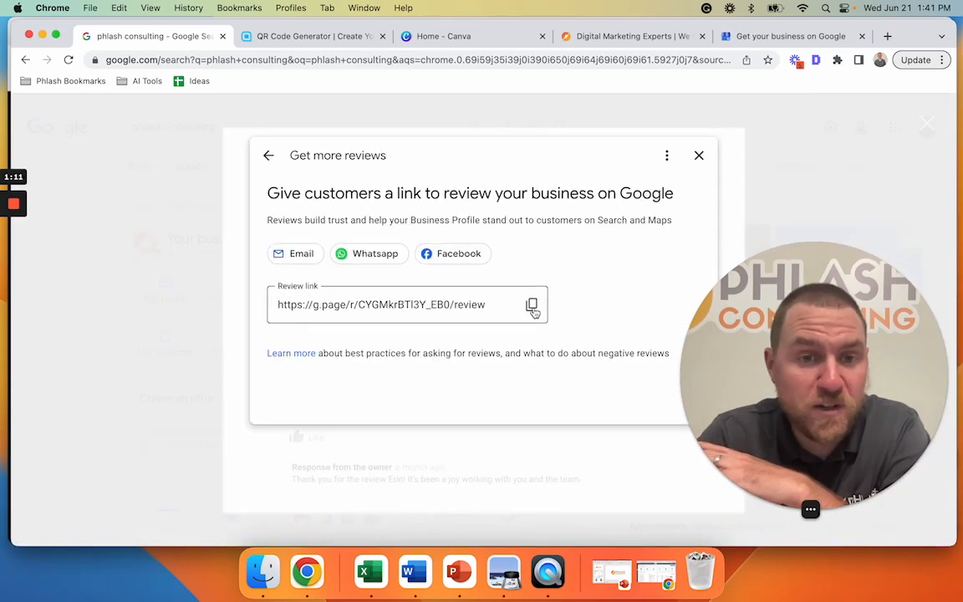
left_click(532, 304)
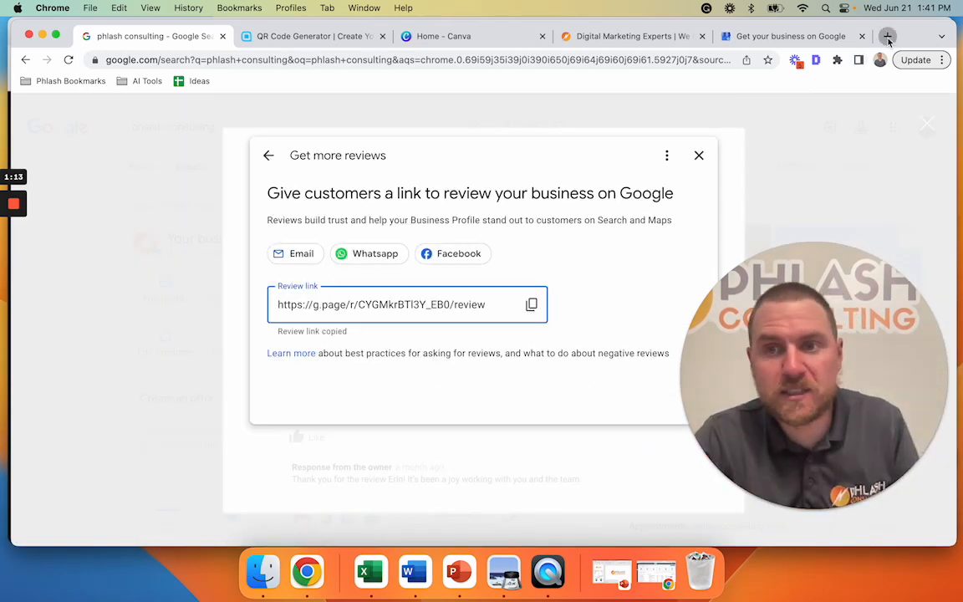
- Test the review link in a new tab with a five-star rating, then discard it
left_click(889, 36)
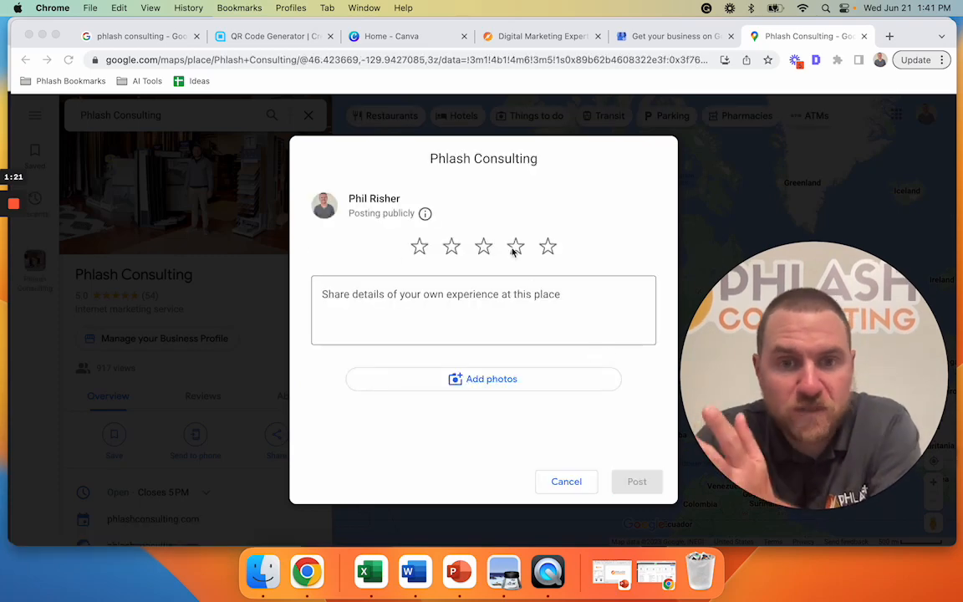
left_click(548, 246)
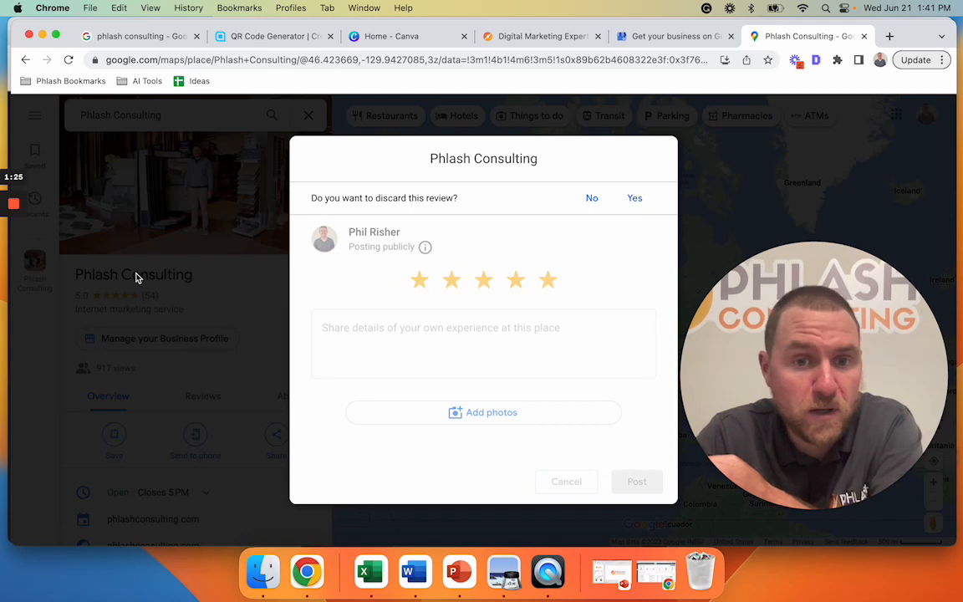
left_click(634, 198)
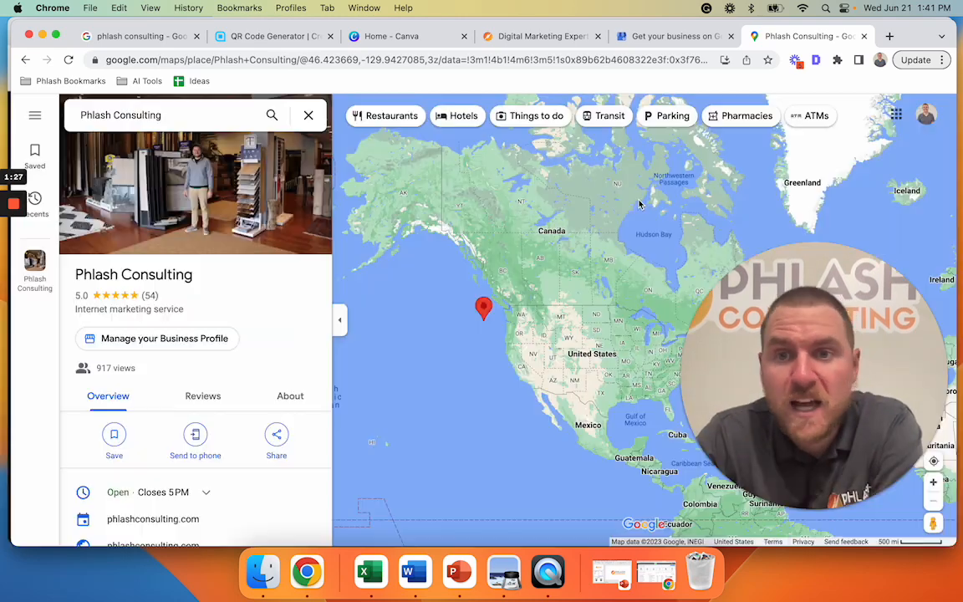
left_click(268, 36)
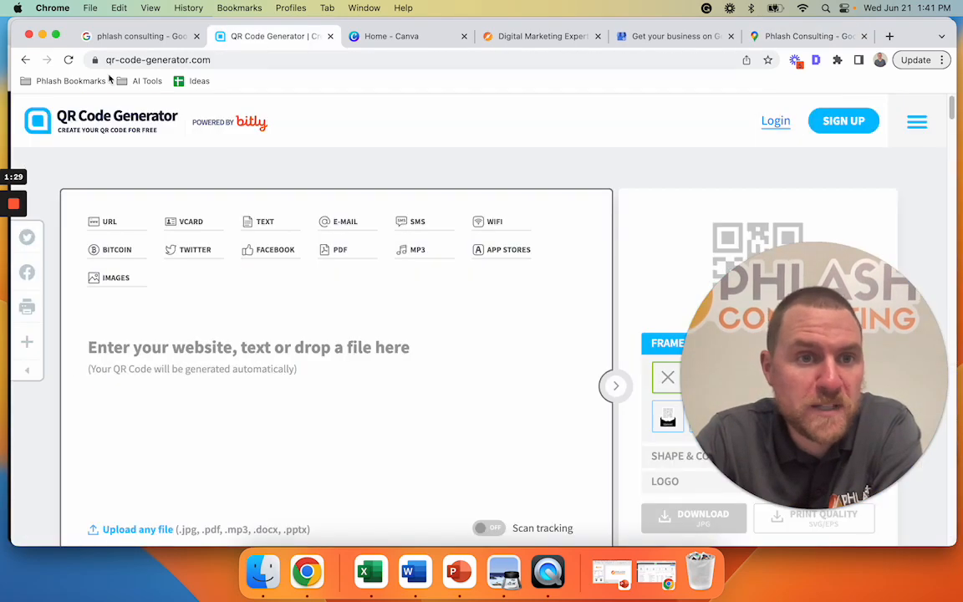
left_click(251, 347)
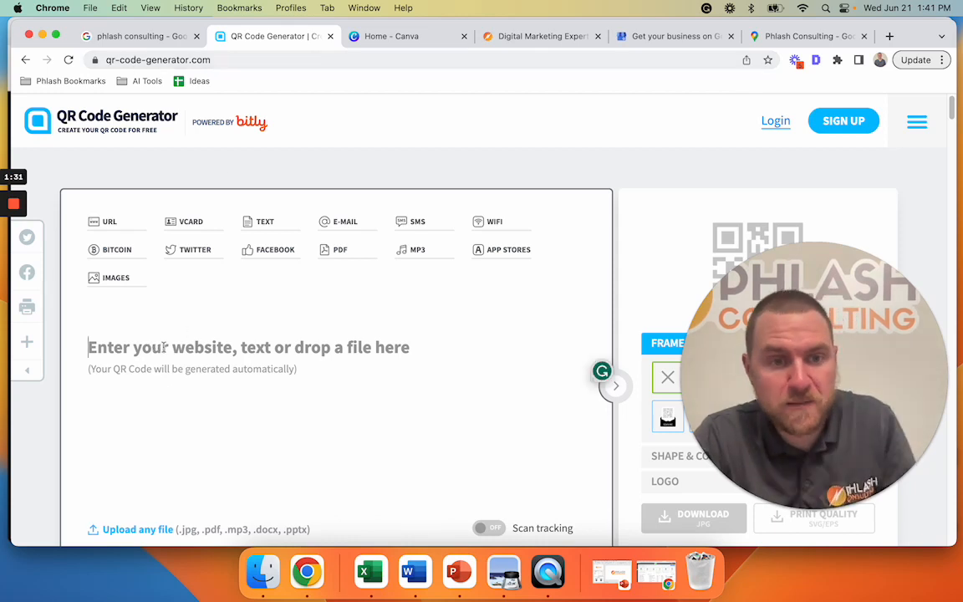
type("https://g.page/r/CYGMkrBTl3Y_EB0/review")
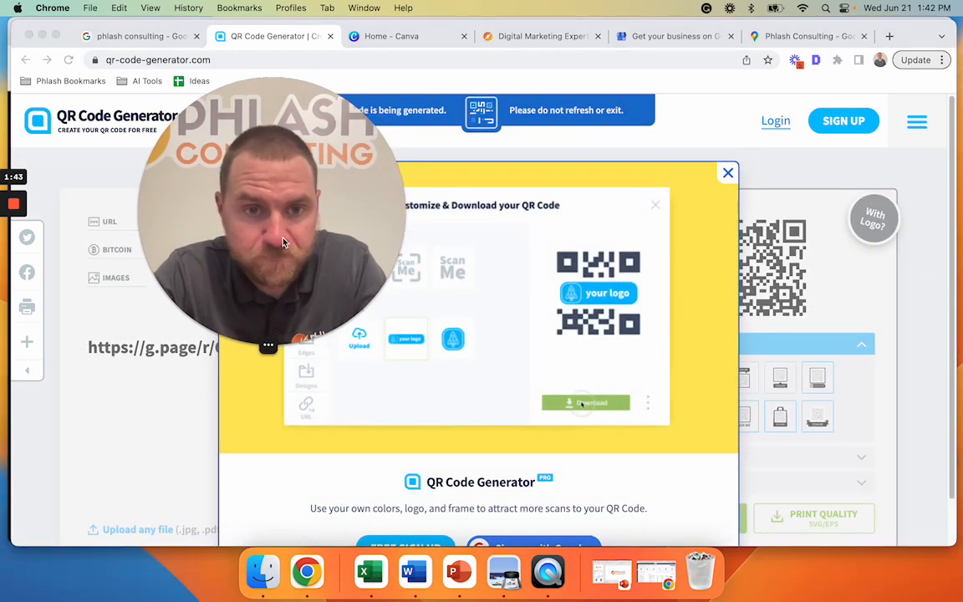
left_click(407, 36)
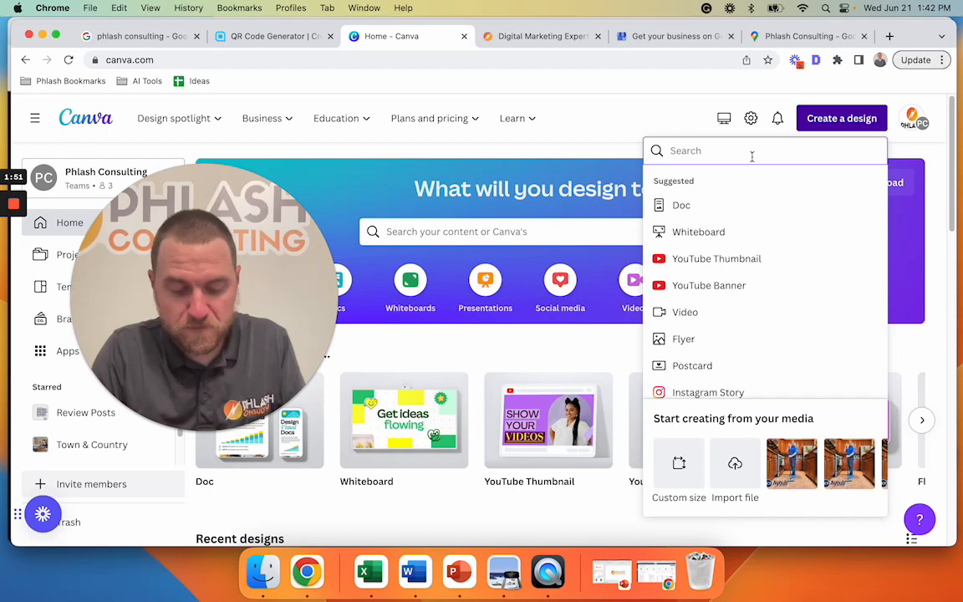
- Create a business card design and drag the QR code toward the card's right
type("business card")
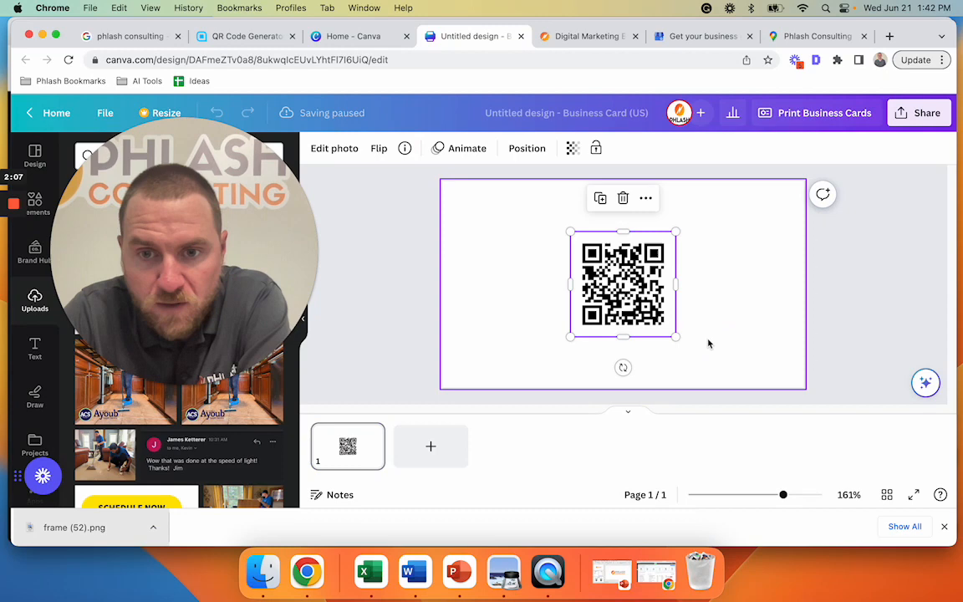
left_click_drag(623, 285, 716, 278)
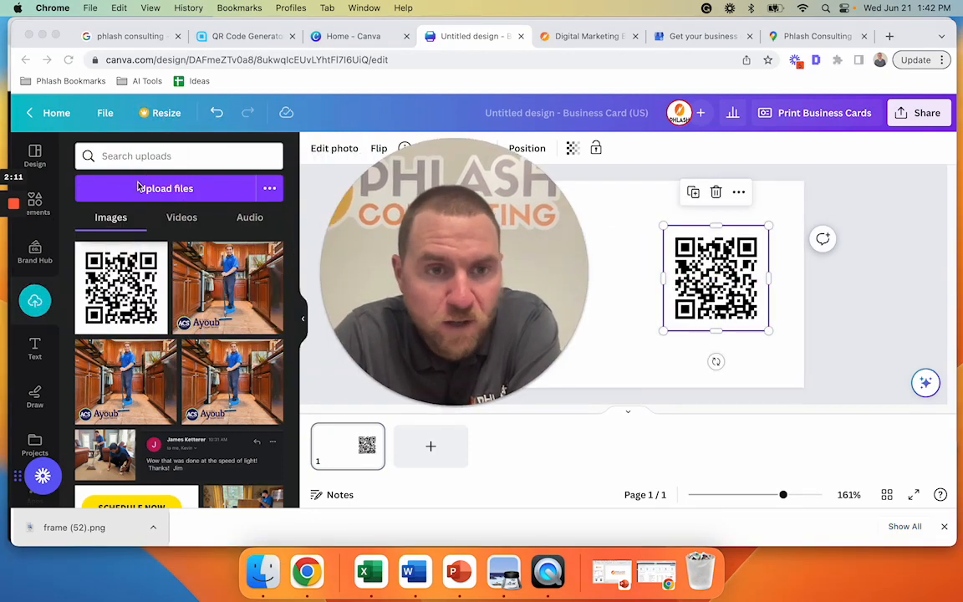
- Open the Elements library from the left sidebar
left_click(35, 201)
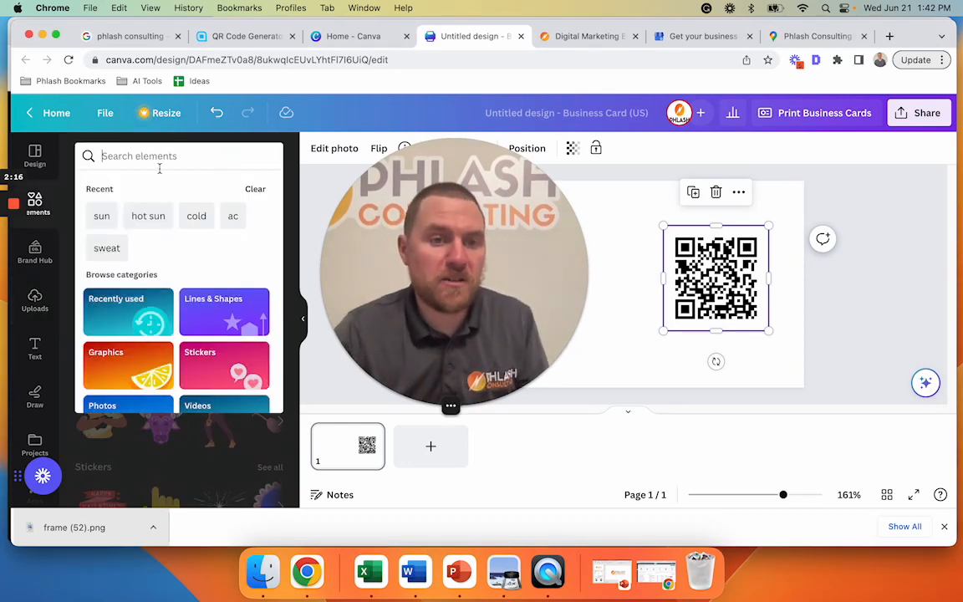
- Search elements for 'arrow', add the red curved arrow and flip it vertically
type("arr")
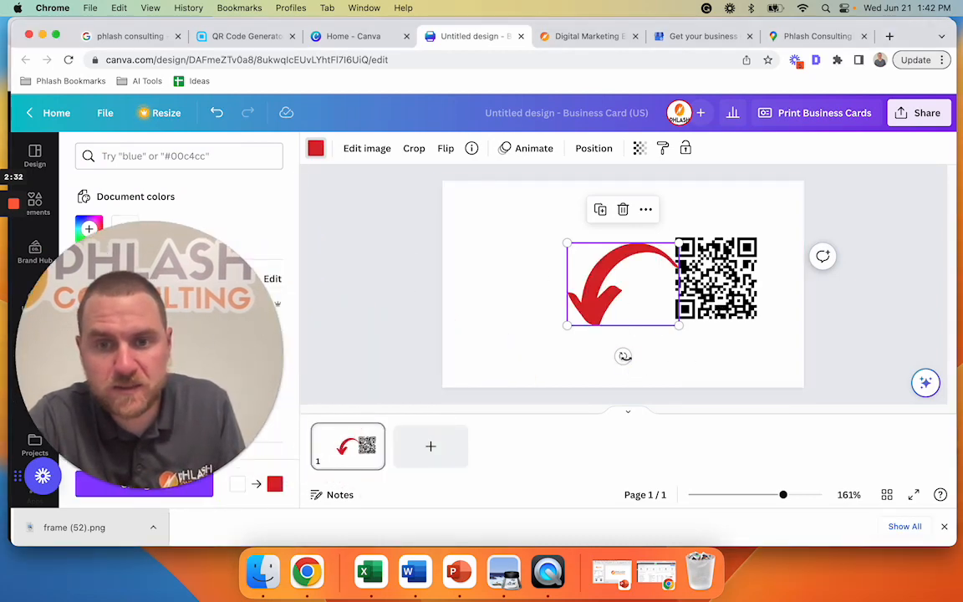
left_click(445, 148)
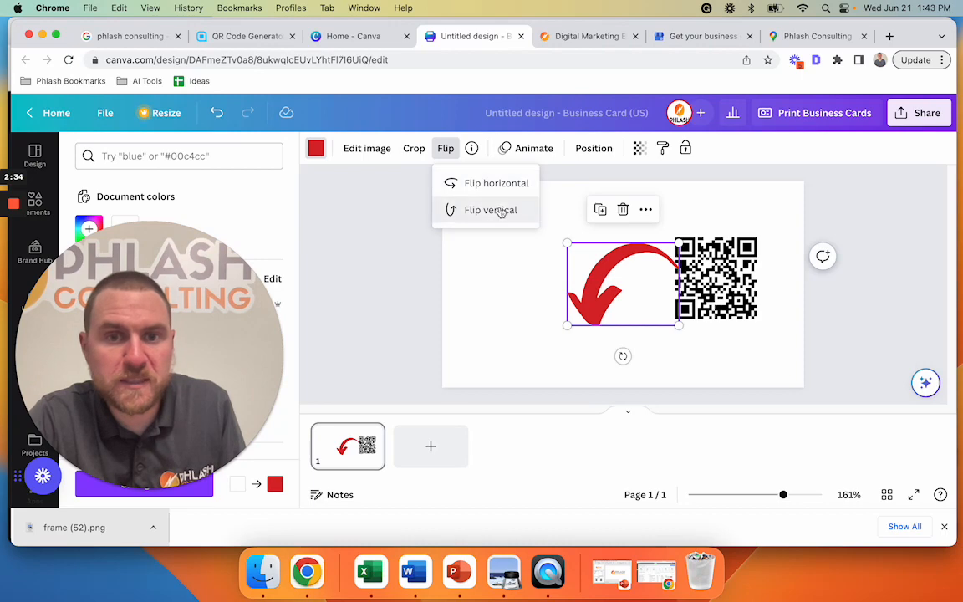
left_click(491, 210)
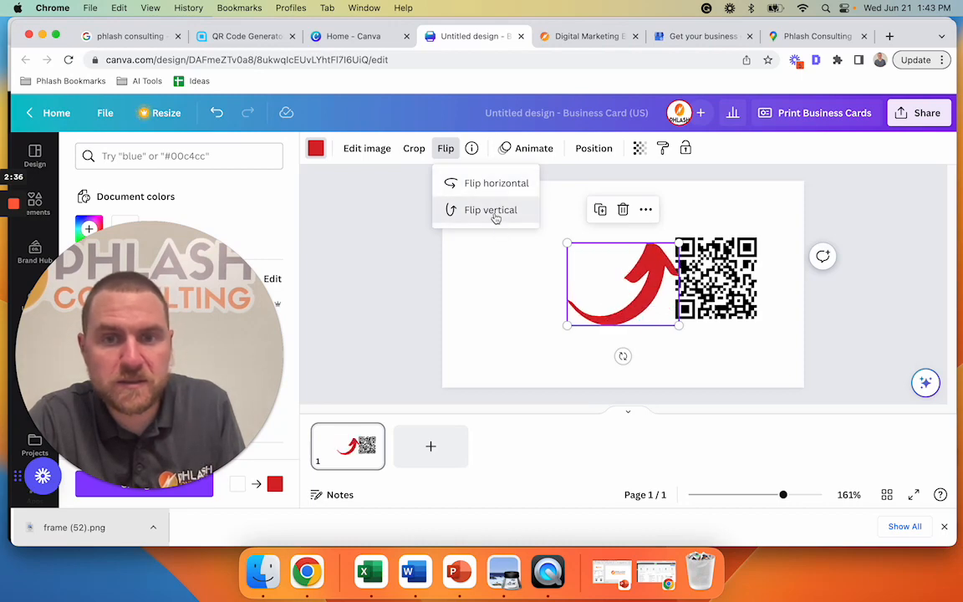
left_click(491, 210)
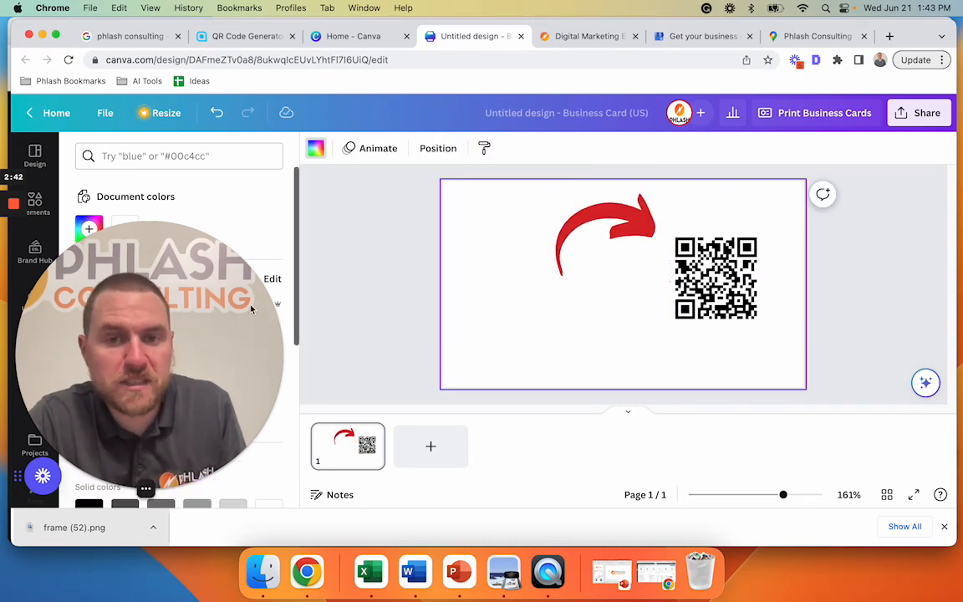
- Add a 'Scan HERE' heading beneath the arrow and open Share > Download
type("arrow")
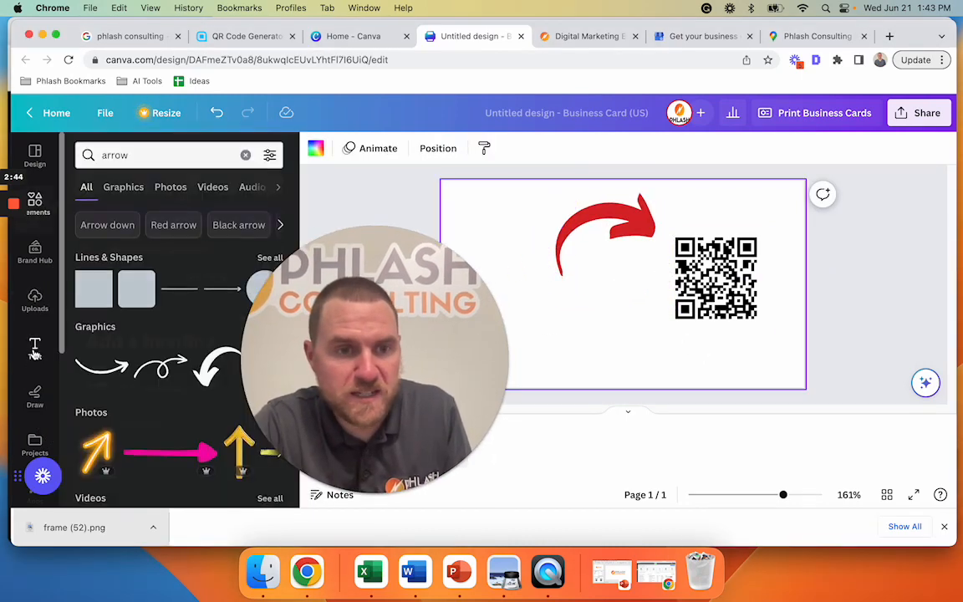
left_click(34, 347)
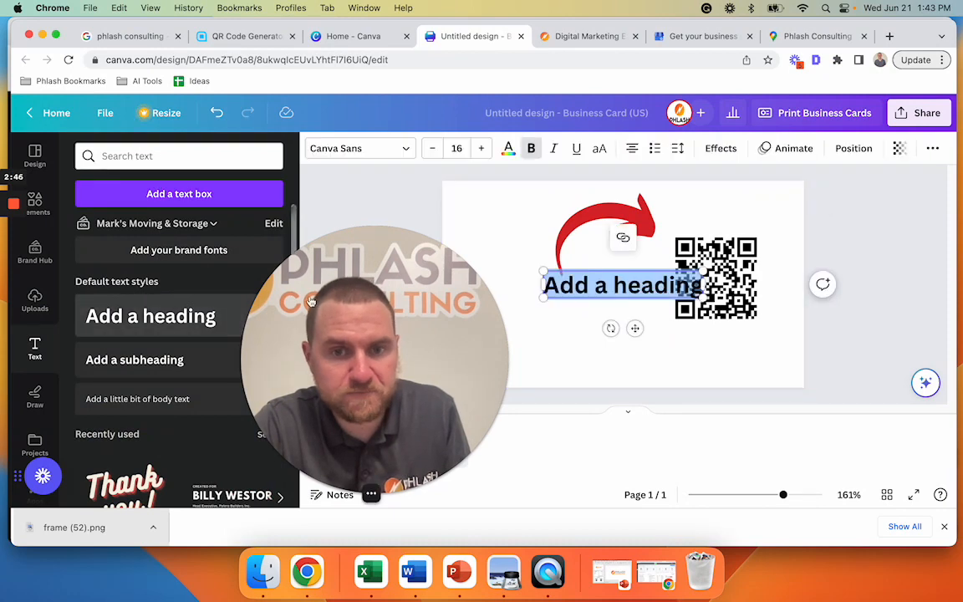
type("Scan HERE")
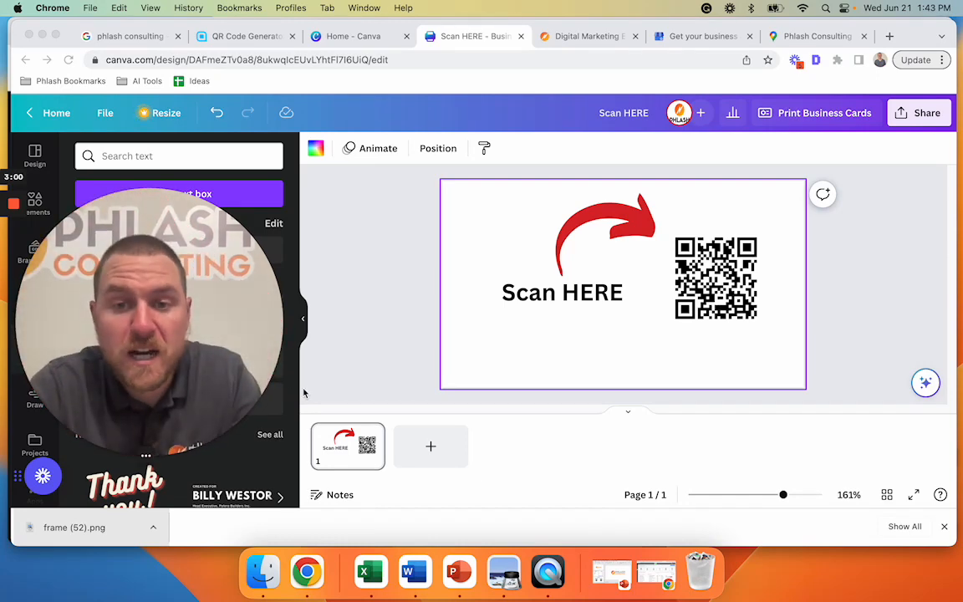
left_click(34, 347)
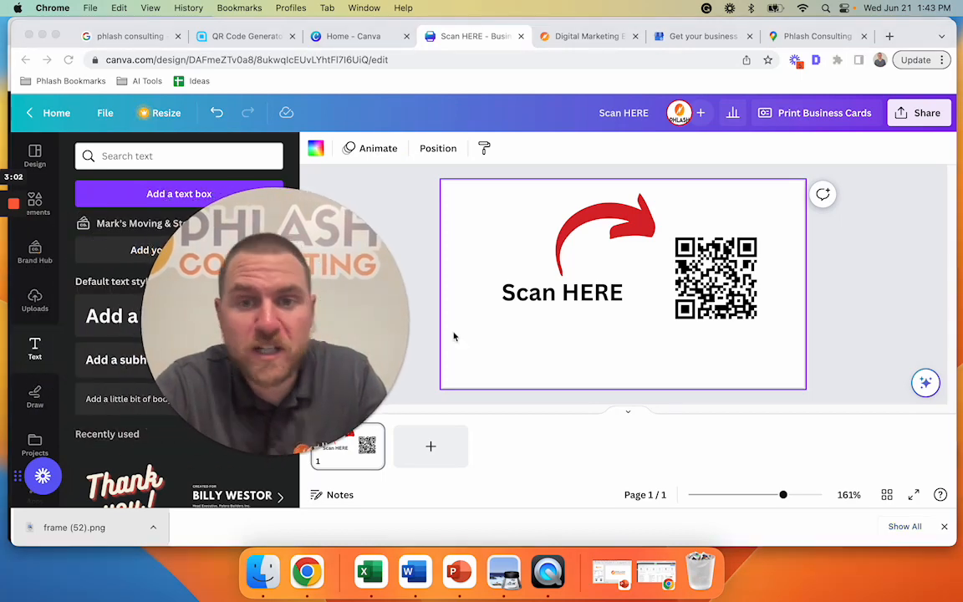
left_click(918, 113)
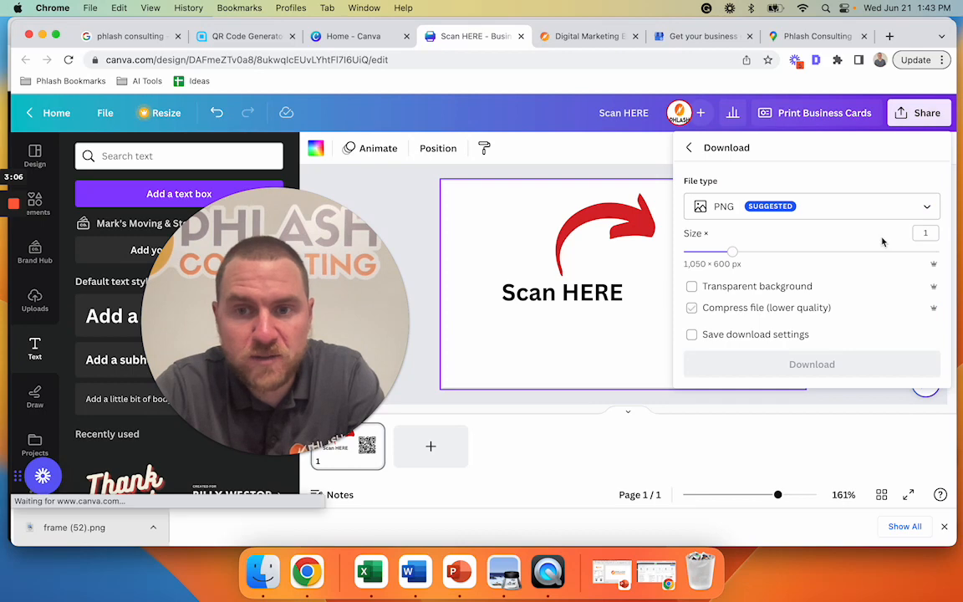
left_click(812, 207)
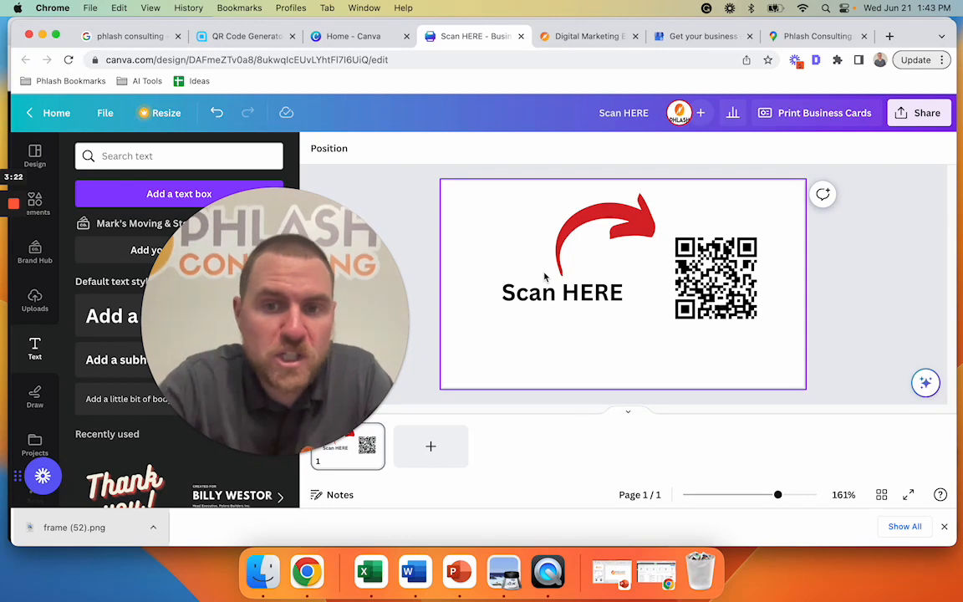
mouse_move(780, 361)
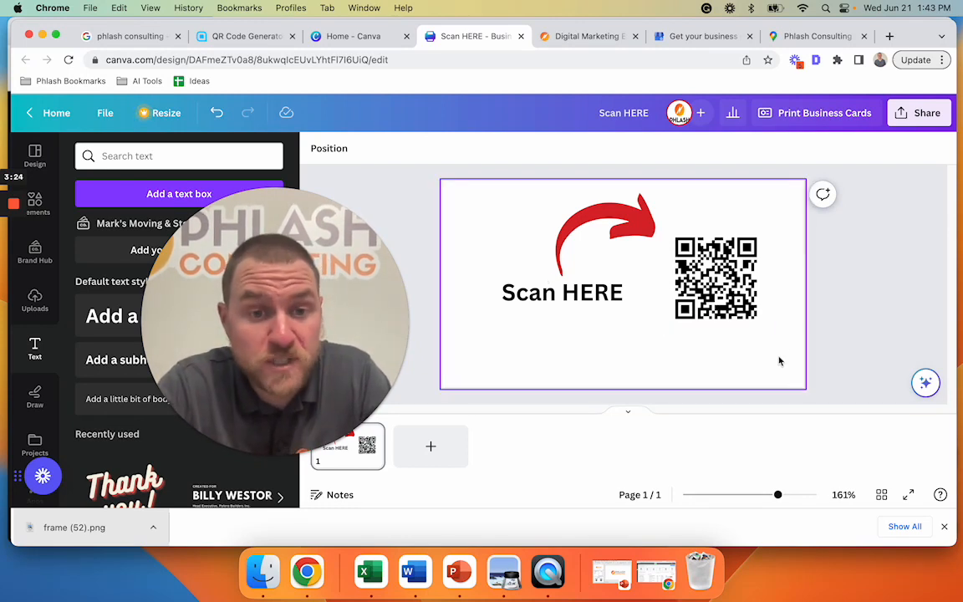
left_click(716, 279)
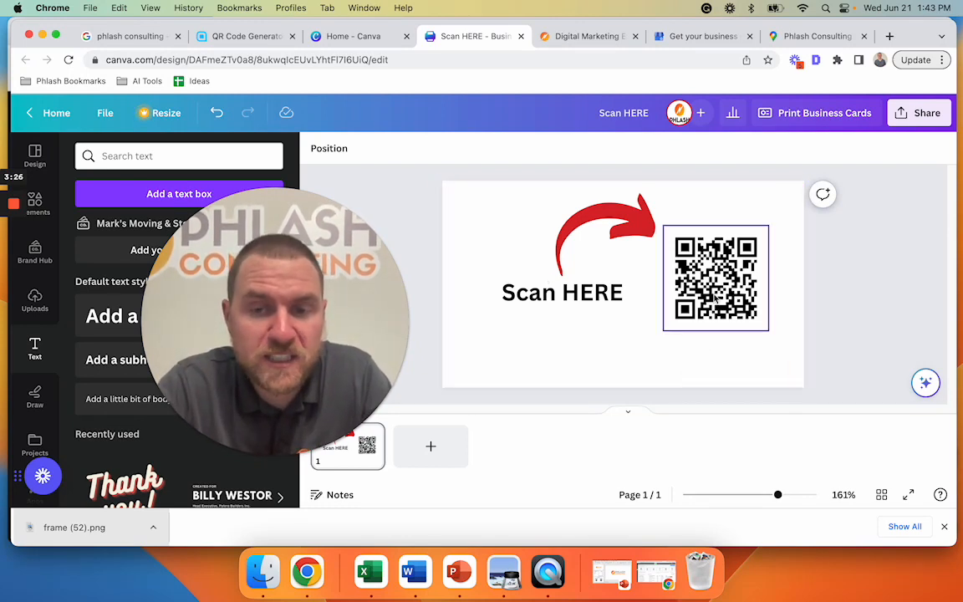